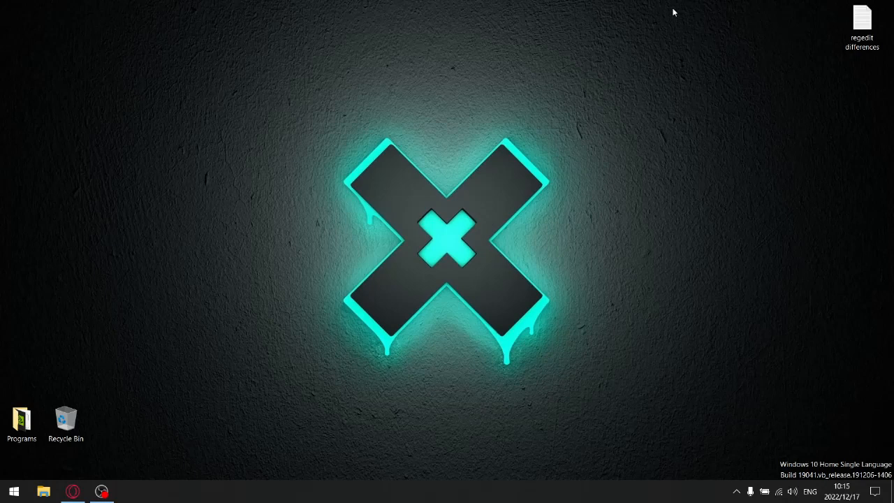
{"action": "mouse_move", "coordinate": [583, 267]}
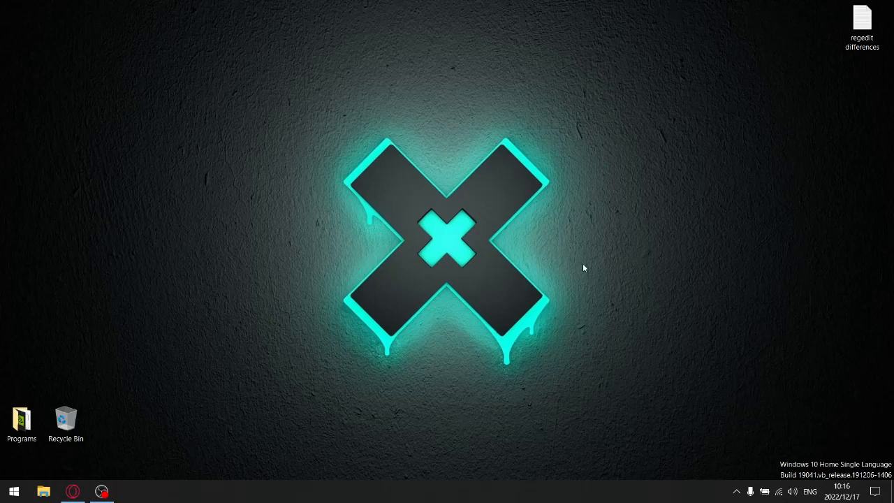
{"action": "mouse_move", "coordinate": [417, 381]}
{"action": "type", "text": "registry"}
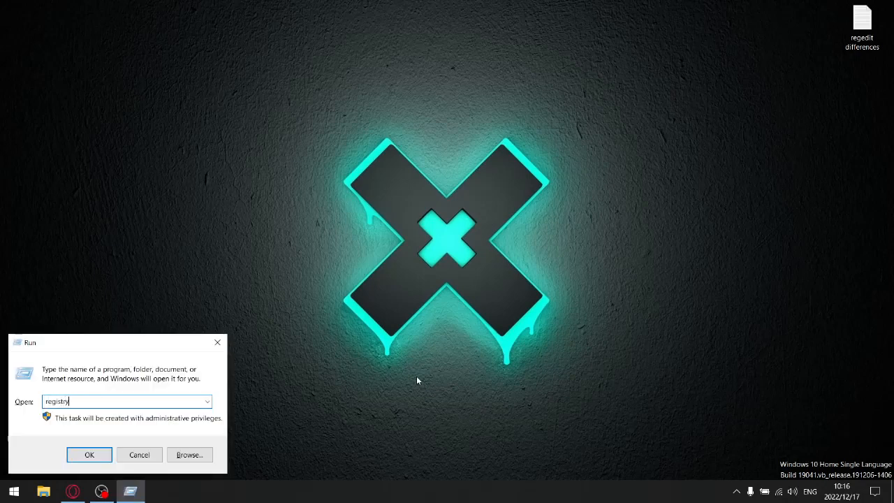
Replace the Run box command with regedit and launch Registry Editor.
{"action": "left_click", "coordinate": [89, 455]}
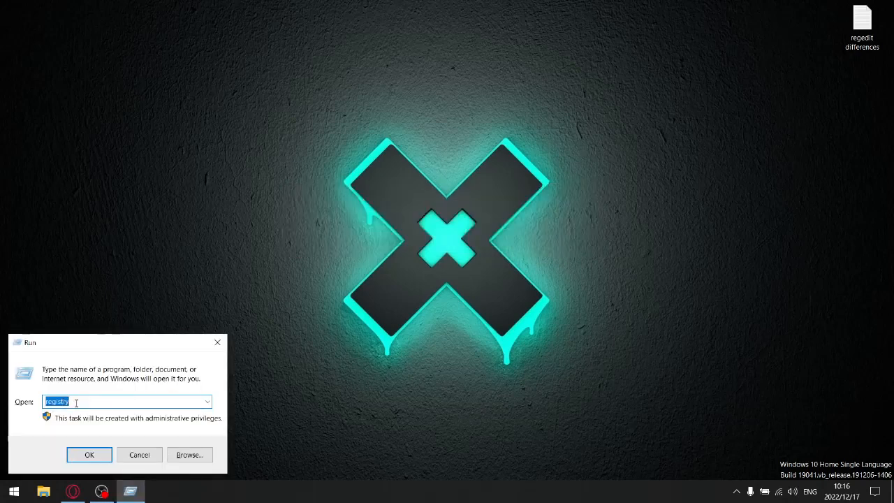
{"action": "type", "text": "re"}
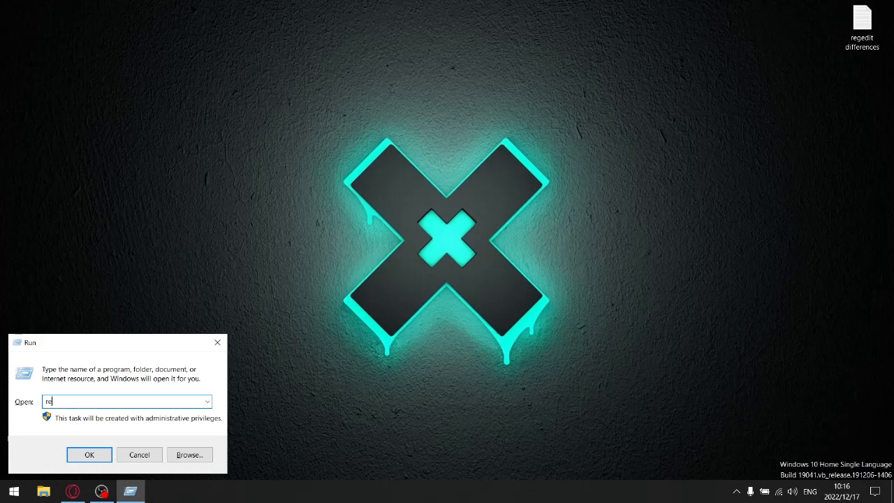
{"action": "left_click", "coordinate": [88, 455]}
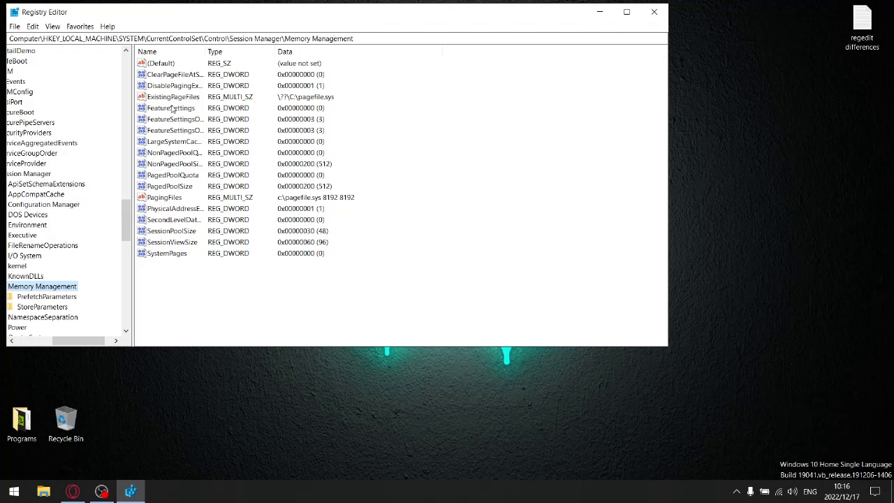
{"action": "mouse_move", "coordinate": [286, 151]}
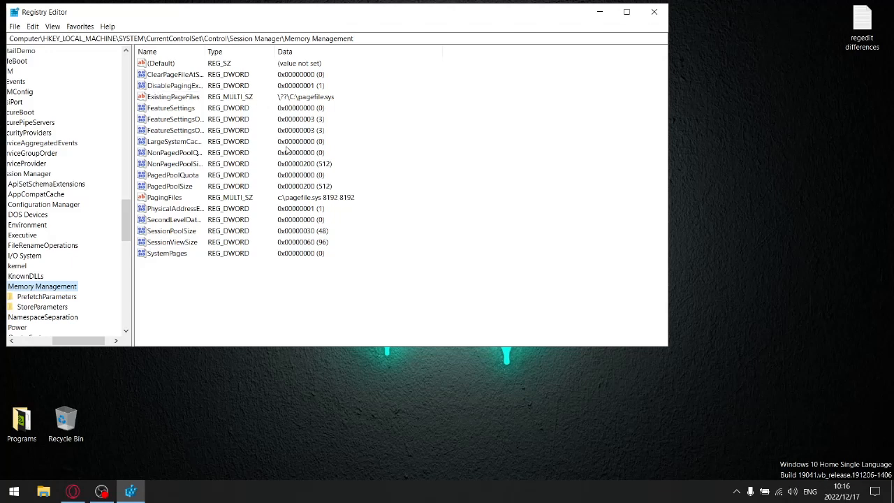
{"action": "mouse_move", "coordinate": [239, 217]}
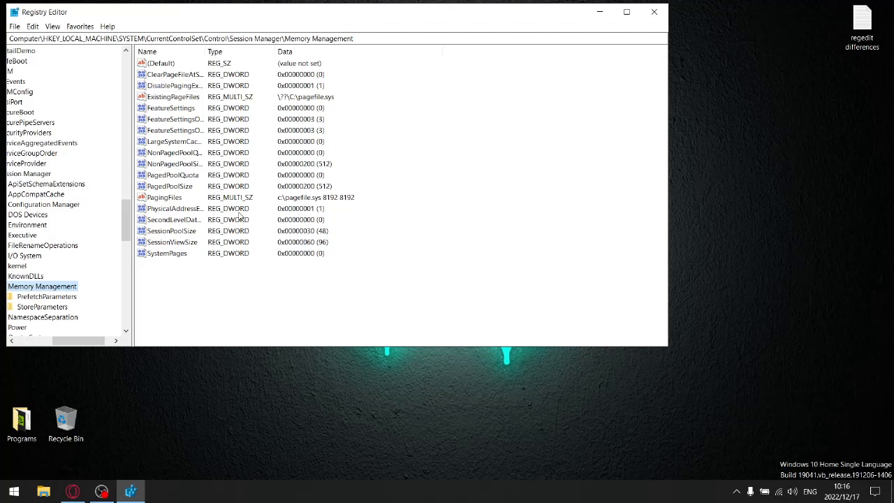
{"action": "mouse_move", "coordinate": [257, 132]}
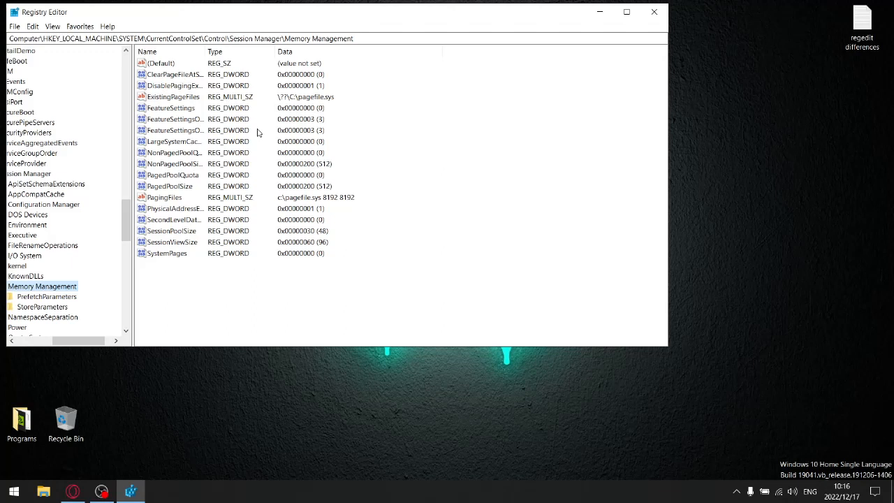
{"action": "left_click", "coordinate": [172, 85]}
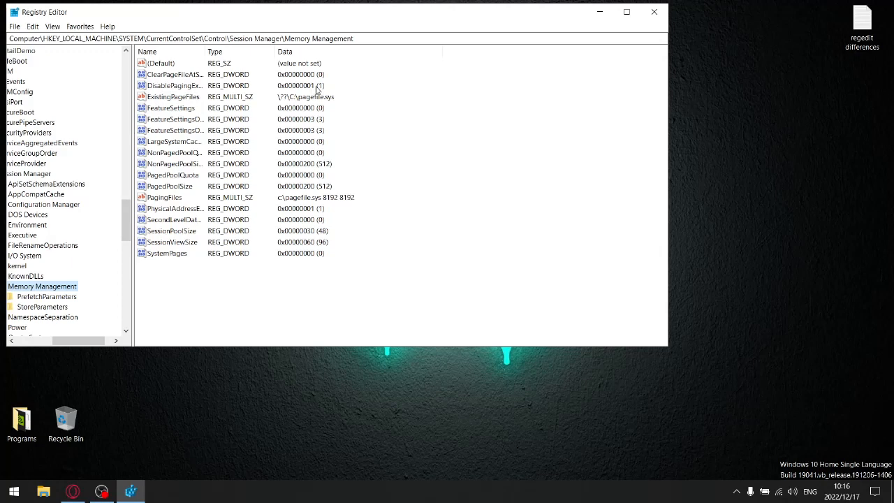
{"action": "left_click", "coordinate": [173, 130]}
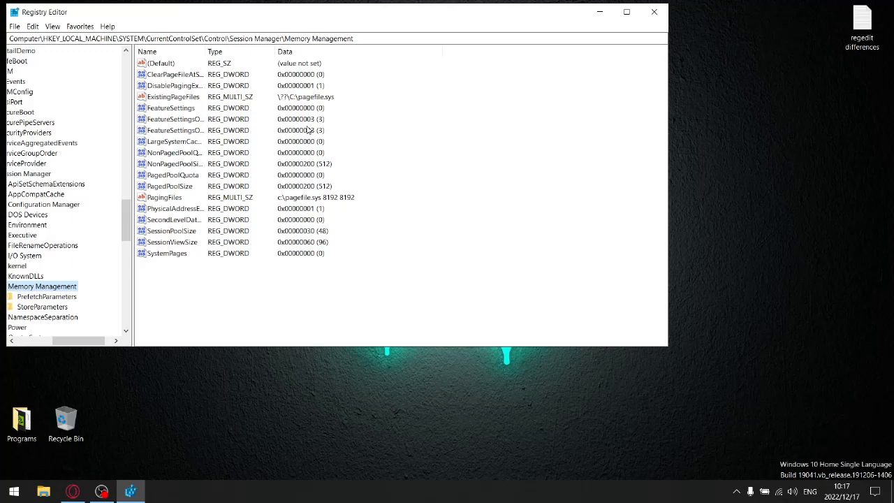
{"action": "mouse_move", "coordinate": [149, 152]}
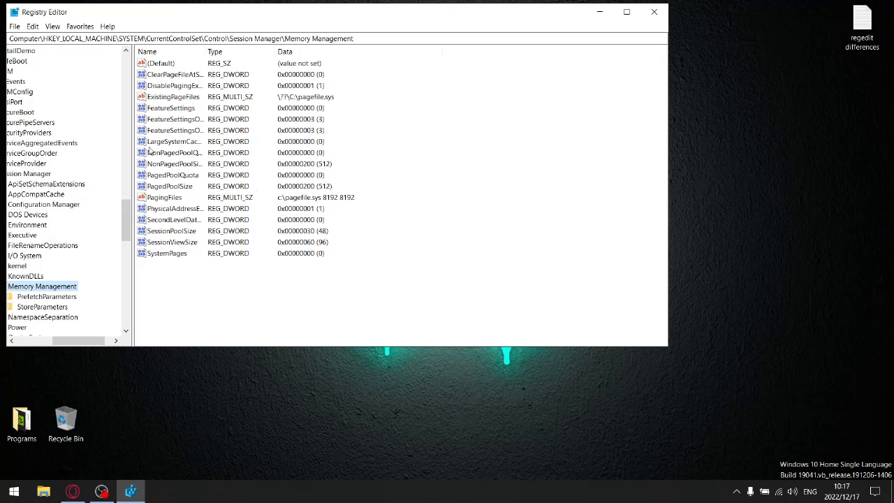
{"action": "left_click", "coordinate": [173, 163]}
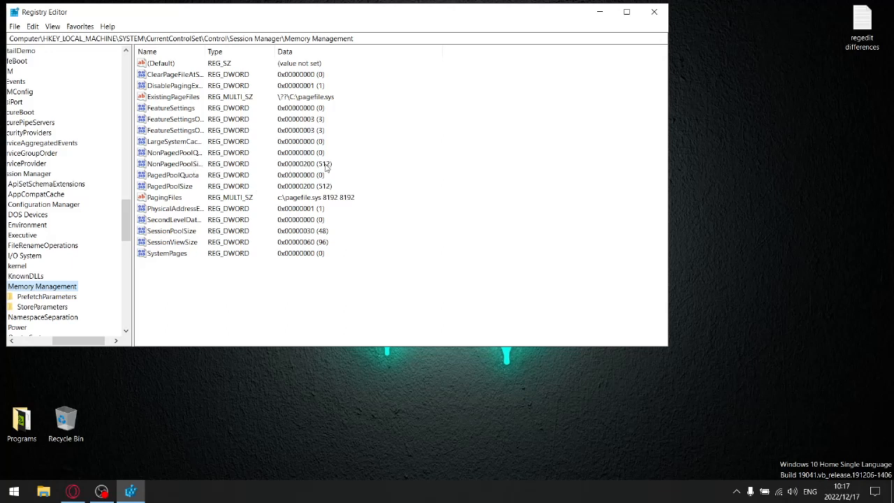
{"action": "mouse_move", "coordinate": [243, 192]}
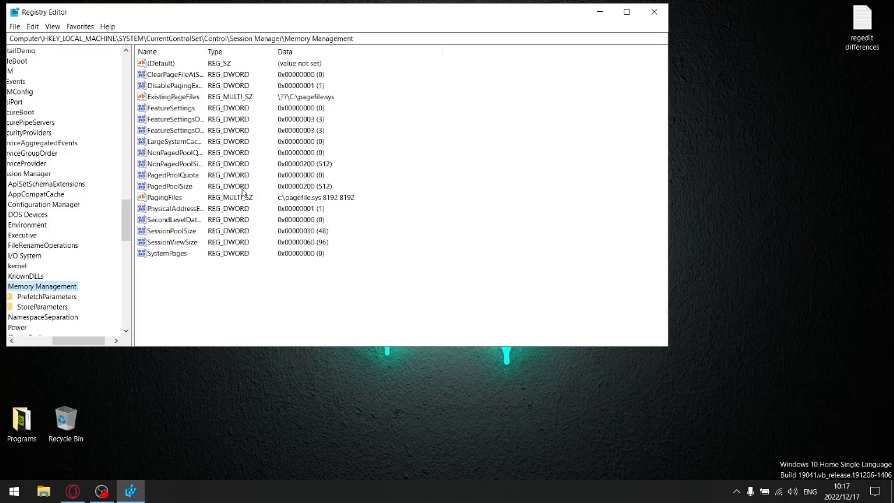
{"action": "mouse_move", "coordinate": [342, 194]}
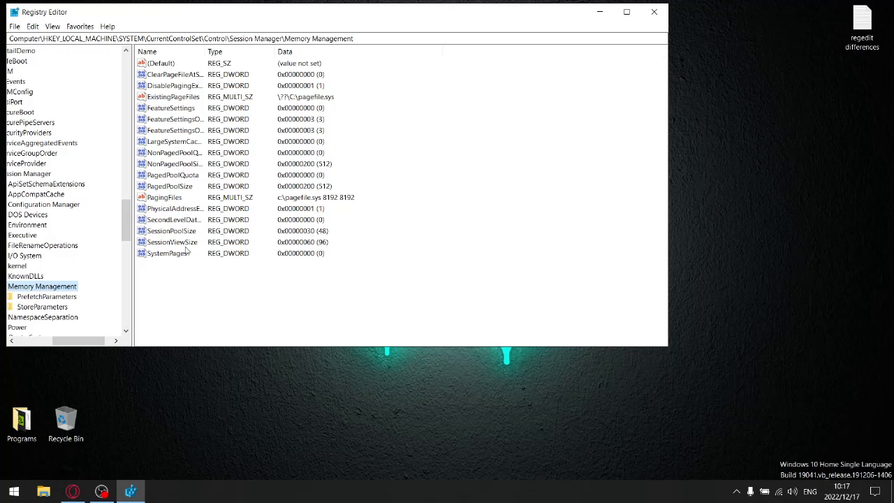
{"action": "mouse_move", "coordinate": [278, 250]}
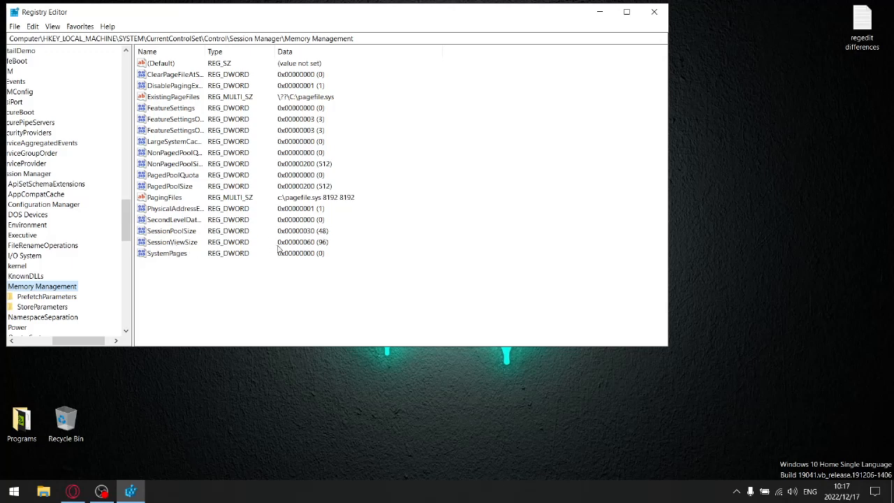
{"action": "mouse_move", "coordinate": [323, 248]}
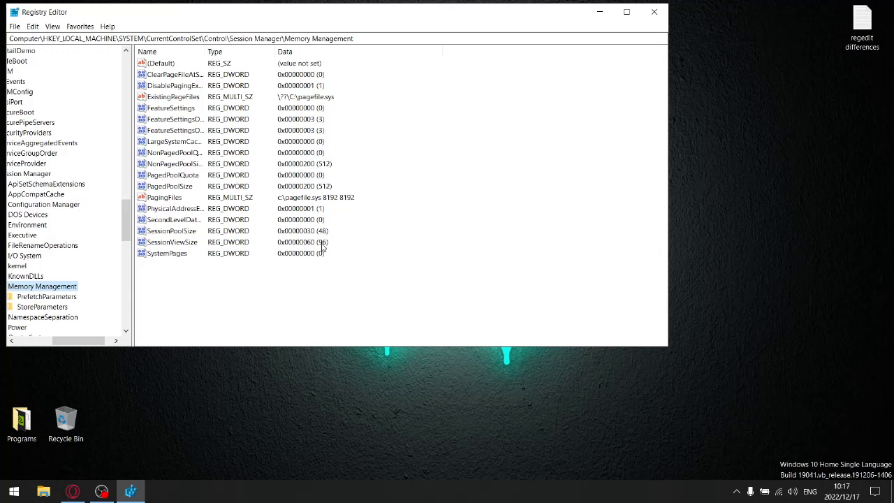
{"action": "mouse_move", "coordinate": [292, 14]}
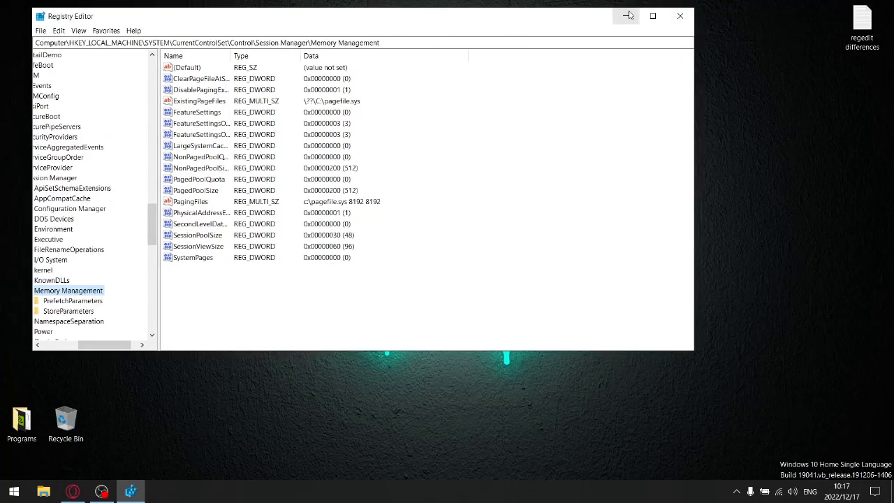
{"action": "mouse_move", "coordinate": [627, 15]}
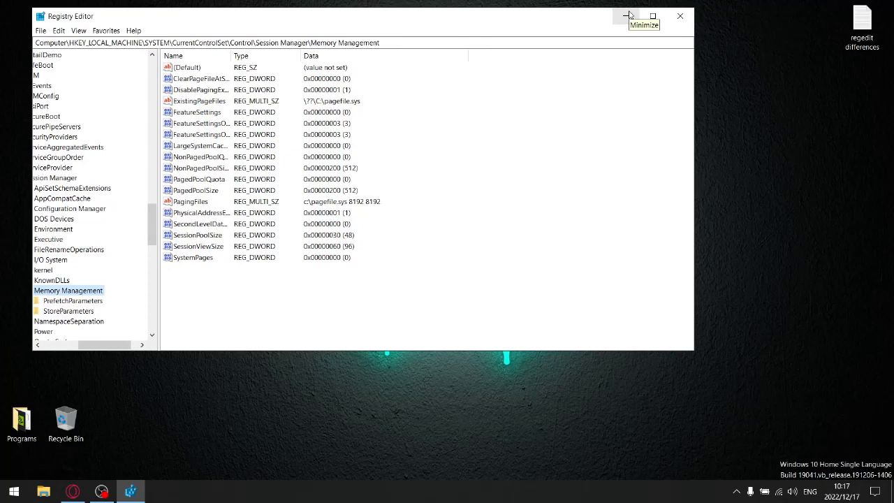
Minimize Registry Editor and open the 'regedit differences' notes, moving the window toward centre.
{"action": "left_click", "coordinate": [629, 15]}
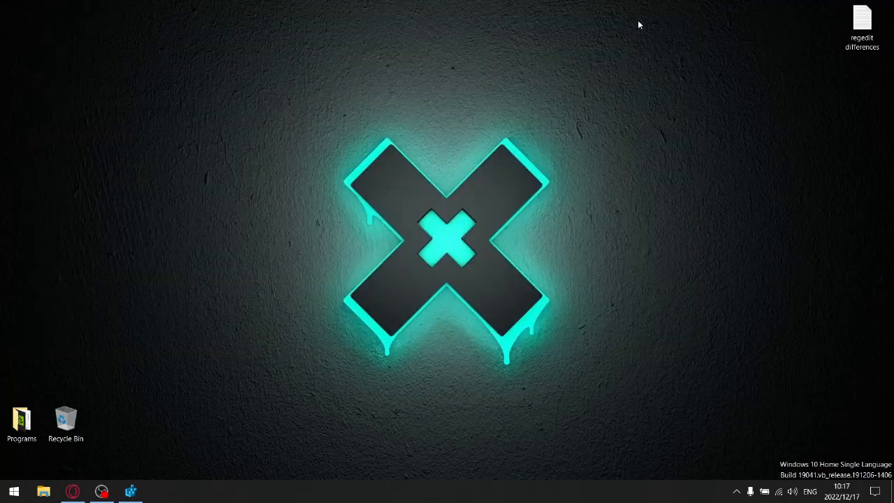
{"action": "double_click", "coordinate": [862, 21]}
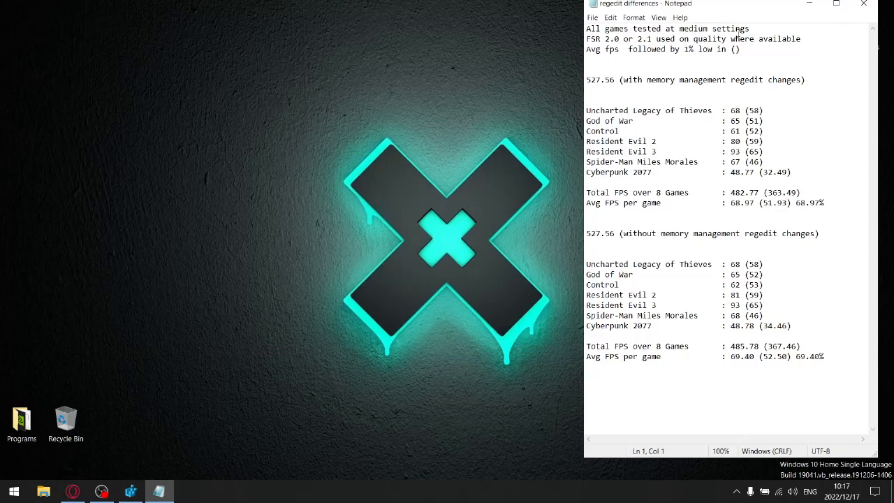
{"action": "left_click_drag", "start_coordinate": [726, 3], "coordinate": [594, 12]}
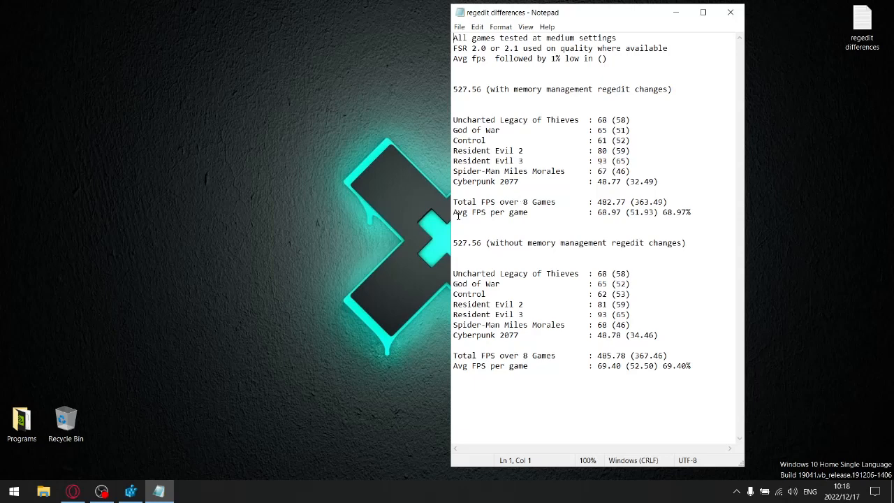
{"action": "mouse_move", "coordinate": [593, 212]}
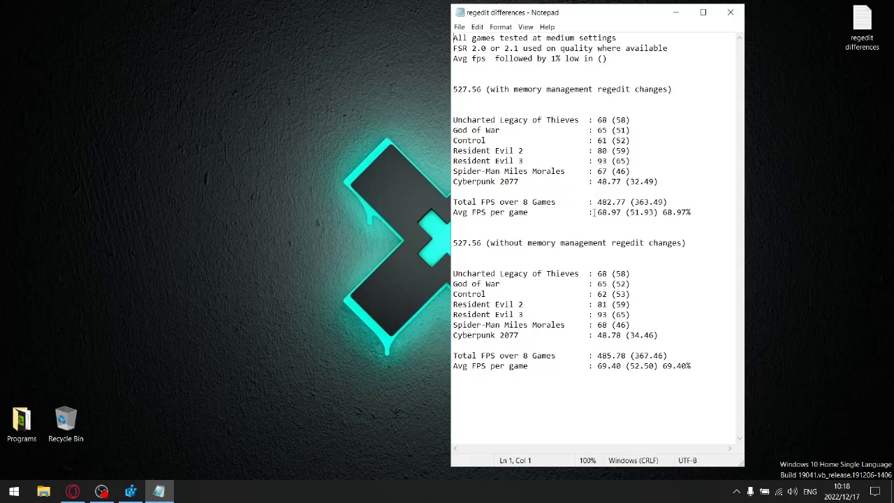
{"action": "mouse_move", "coordinate": [617, 217]}
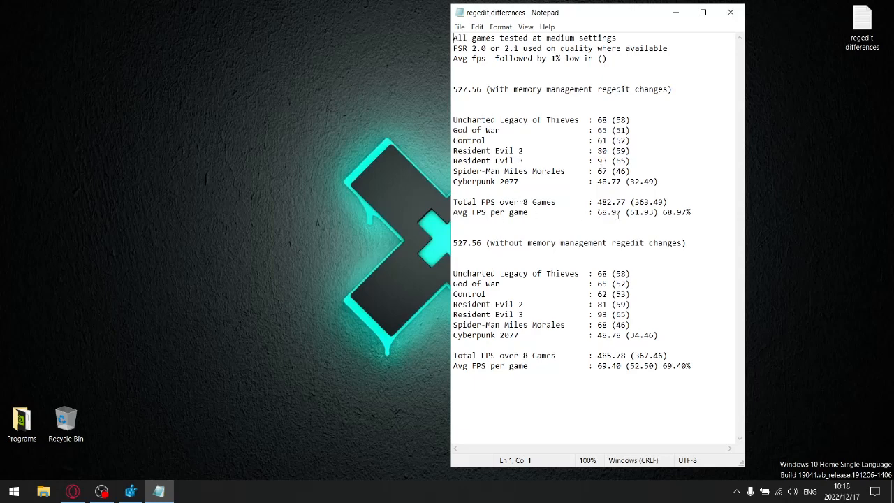
{"action": "mouse_move", "coordinate": [617, 117]}
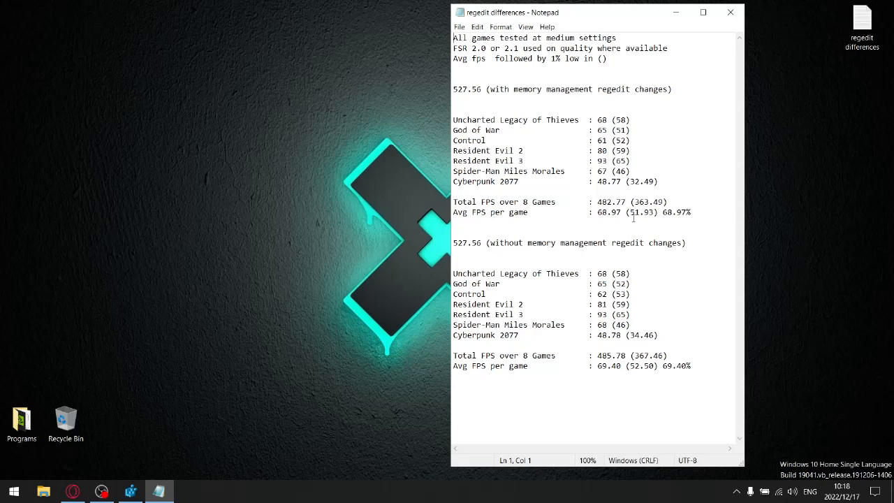
{"action": "mouse_move", "coordinate": [670, 86]}
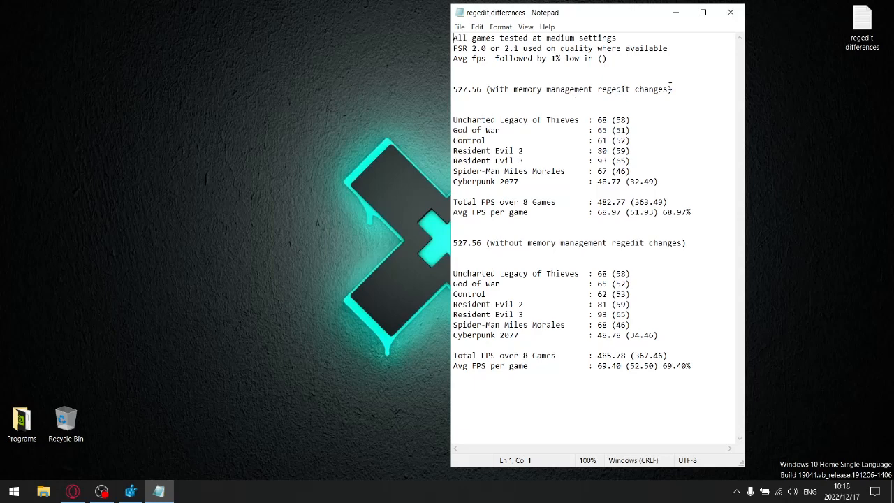
{"action": "mouse_move", "coordinate": [641, 215]}
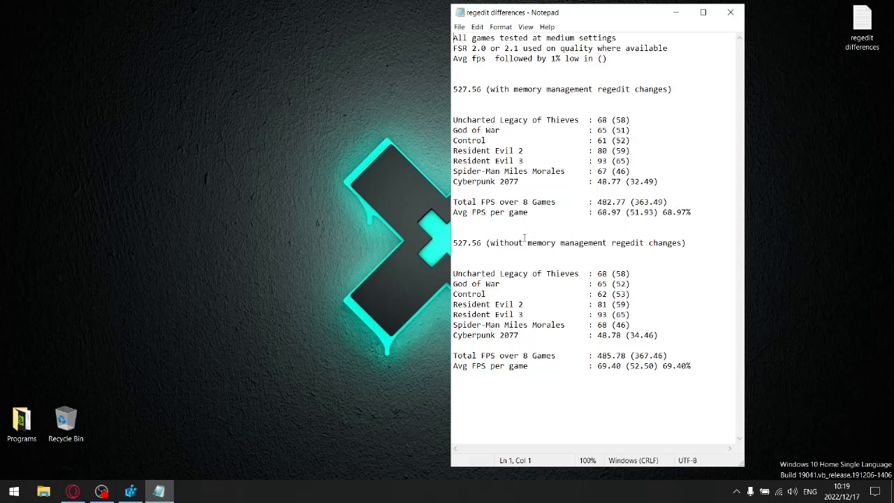
{"action": "mouse_move", "coordinate": [667, 238]}
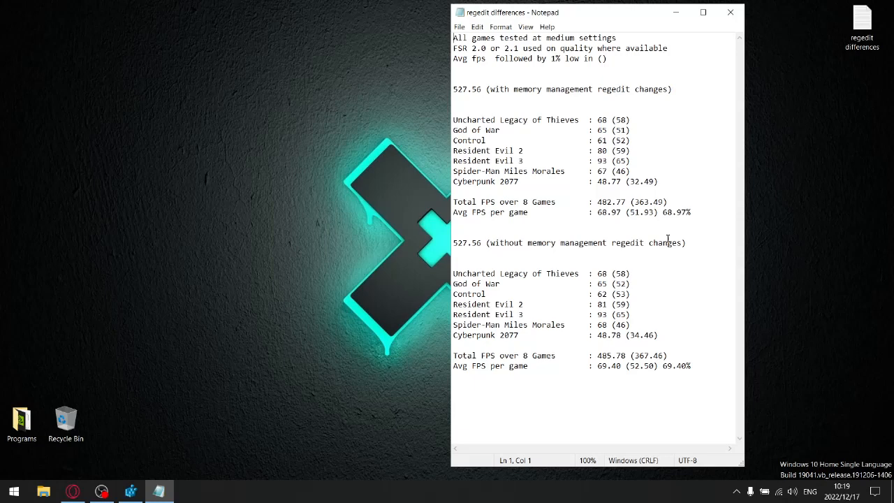
{"action": "mouse_move", "coordinate": [608, 276]}
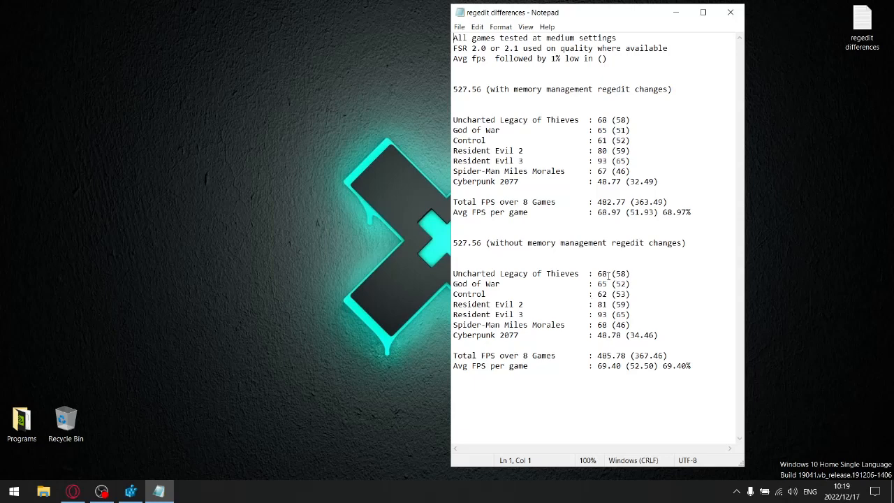
{"action": "mouse_move", "coordinate": [569, 238]}
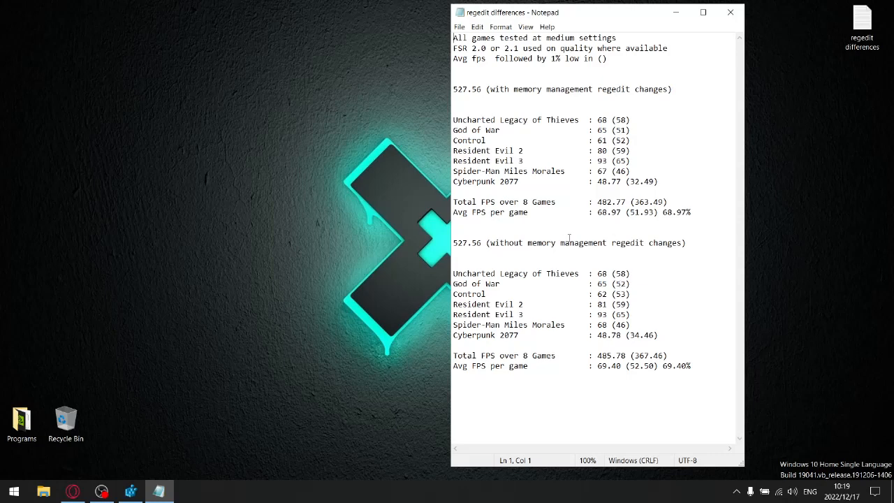
{"action": "mouse_move", "coordinate": [653, 267]}
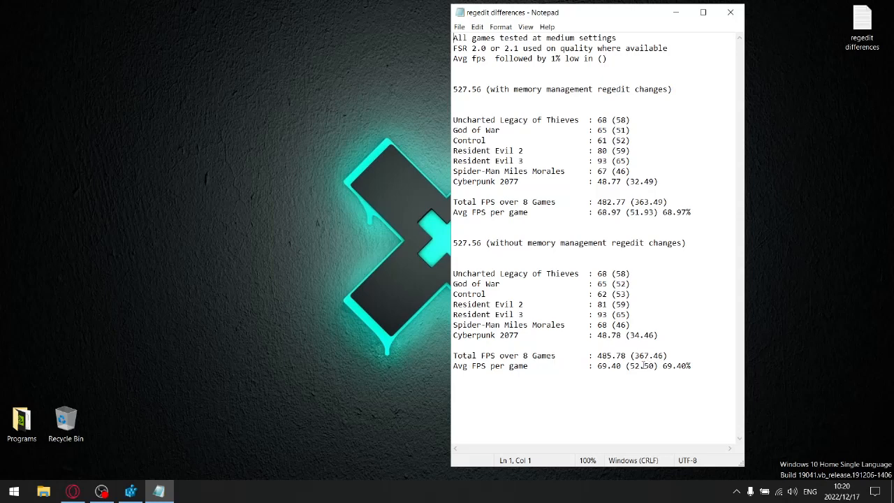
{"action": "mouse_move", "coordinate": [655, 225]}
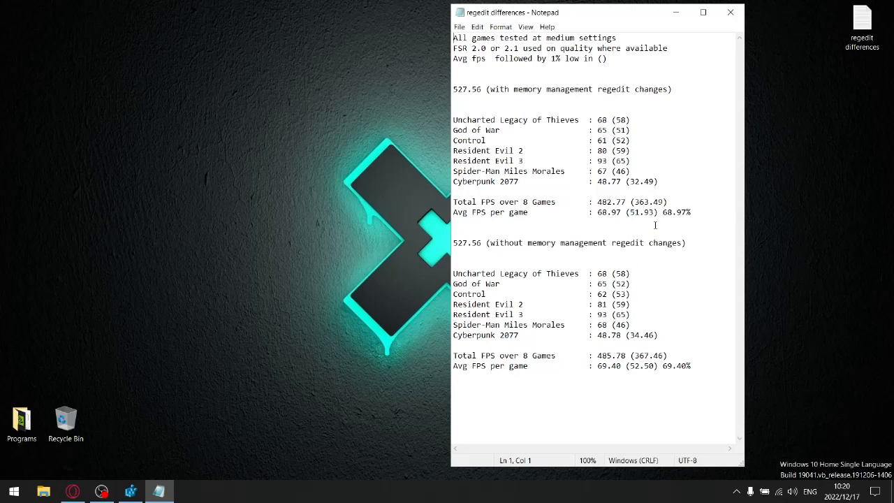
{"action": "mouse_move", "coordinate": [683, 210]}
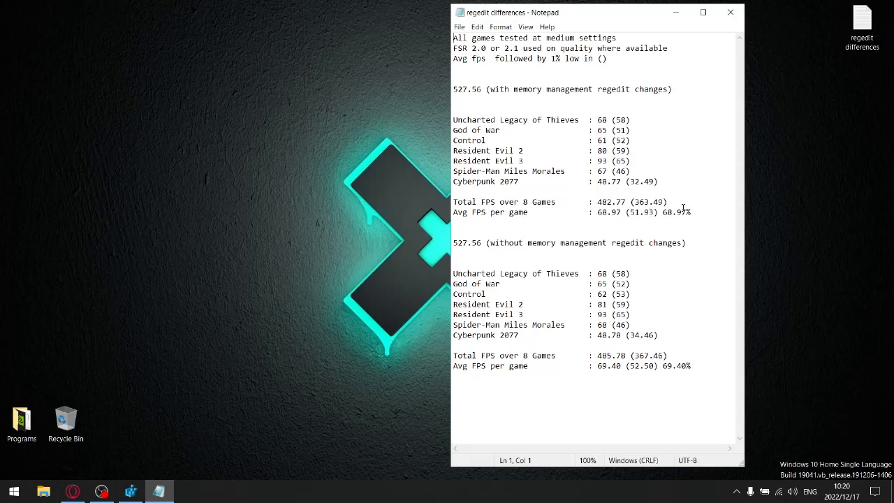
{"action": "mouse_move", "coordinate": [551, 362]}
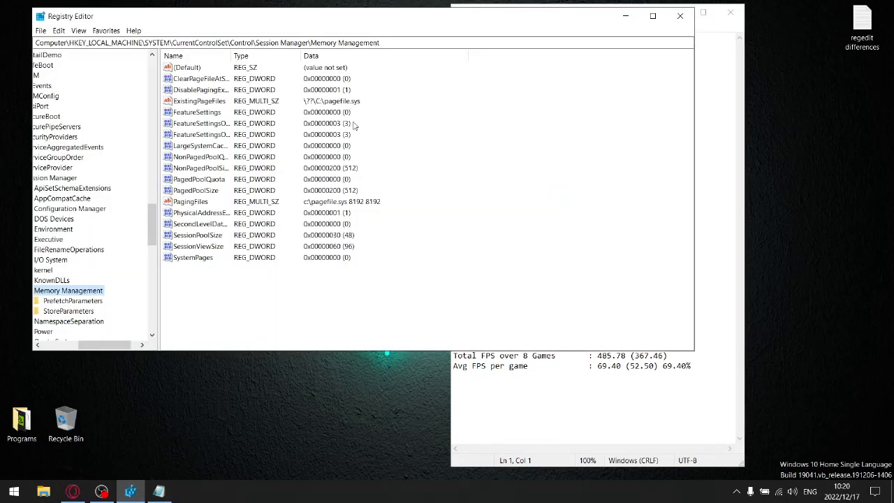
Set DisablePagingExecutive and FeatureSettingsOverride to 0.
{"action": "right_click", "coordinate": [200, 89]}
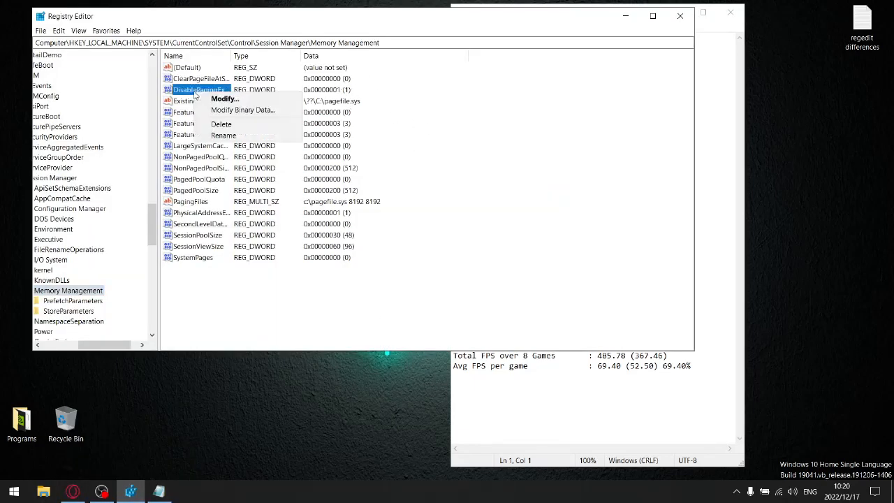
{"action": "left_click", "coordinate": [224, 97]}
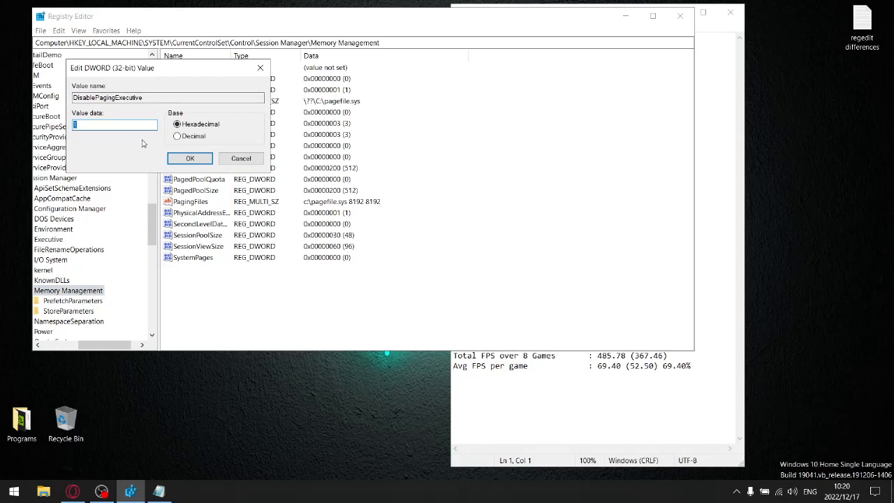
{"action": "left_click", "coordinate": [189, 158]}
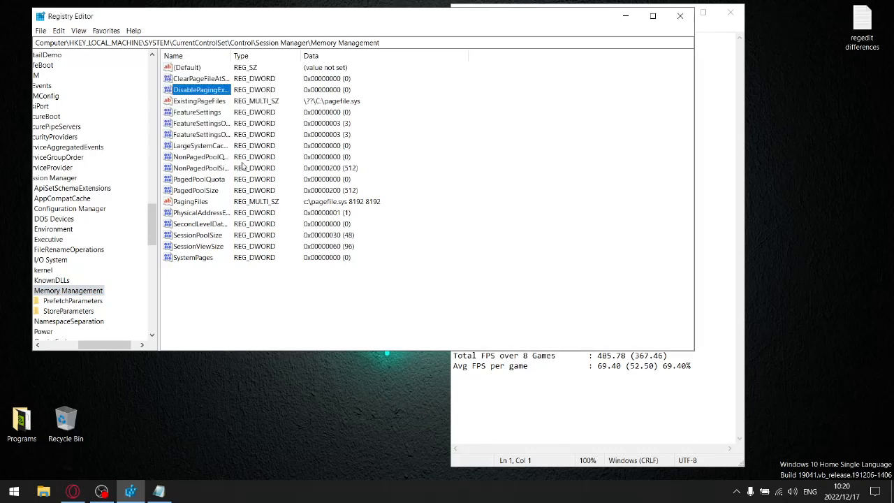
{"action": "left_click", "coordinate": [199, 123]}
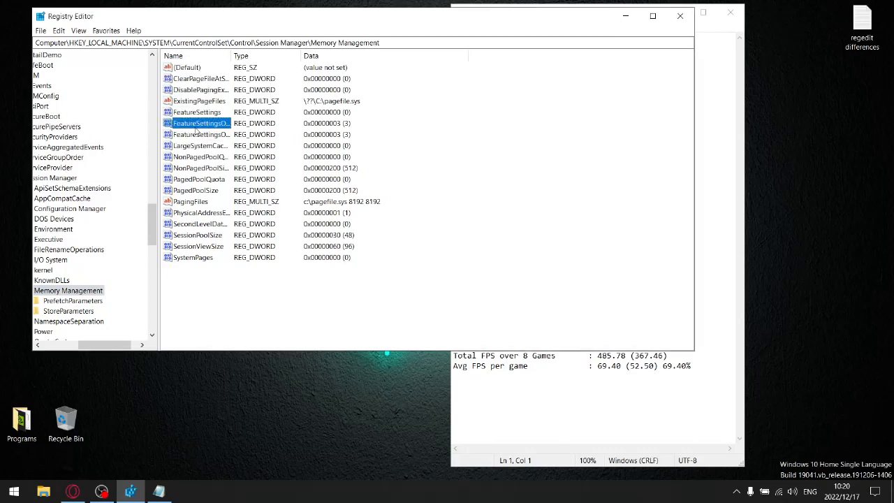
{"action": "double_click", "coordinate": [199, 123]}
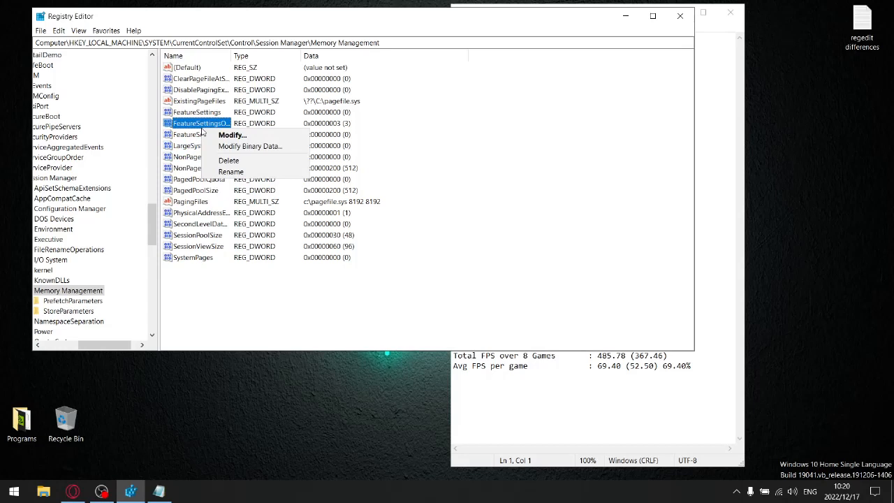
{"action": "left_click", "coordinate": [232, 135]}
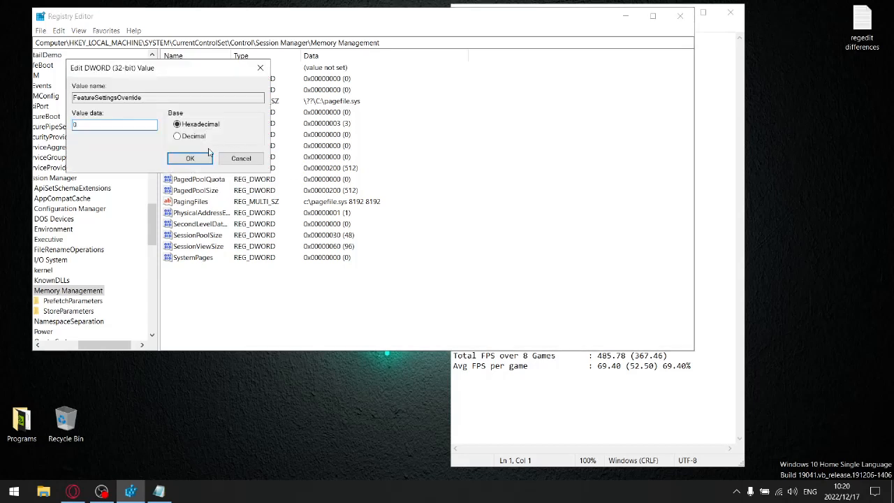
{"action": "left_click", "coordinate": [190, 158]}
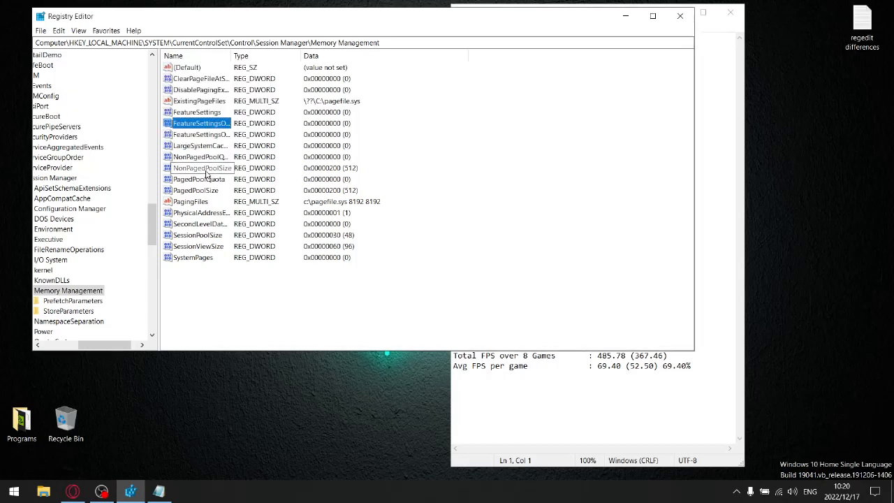
Set NonPagedPoolSize, SessionPoolSize and the neighbouring pool-size values to 0.
{"action": "double_click", "coordinate": [202, 168]}
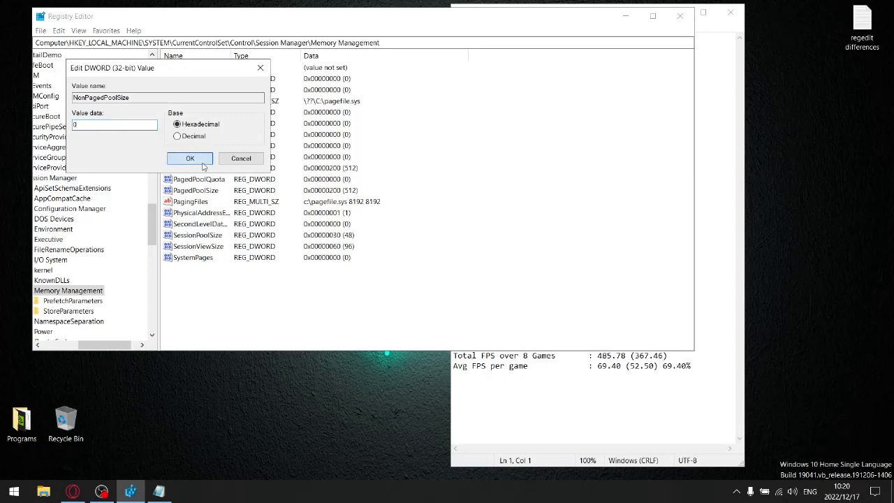
{"action": "right_click", "coordinate": [198, 190]}
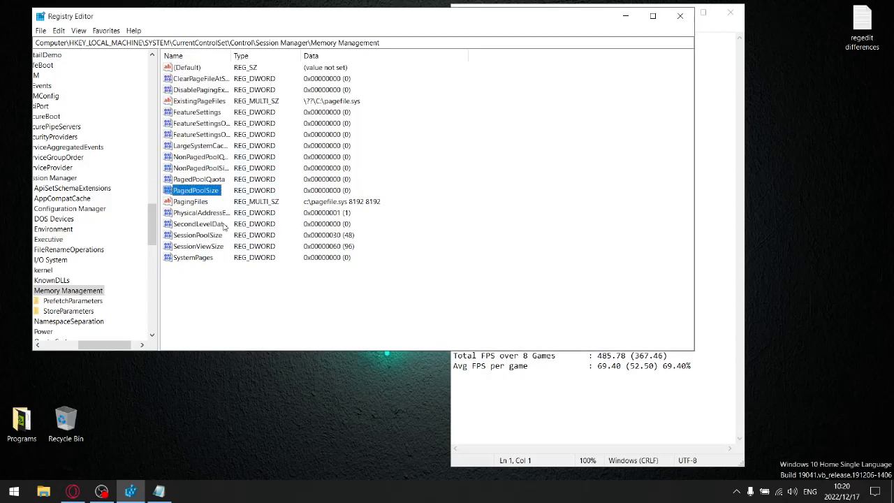
{"action": "double_click", "coordinate": [198, 234]}
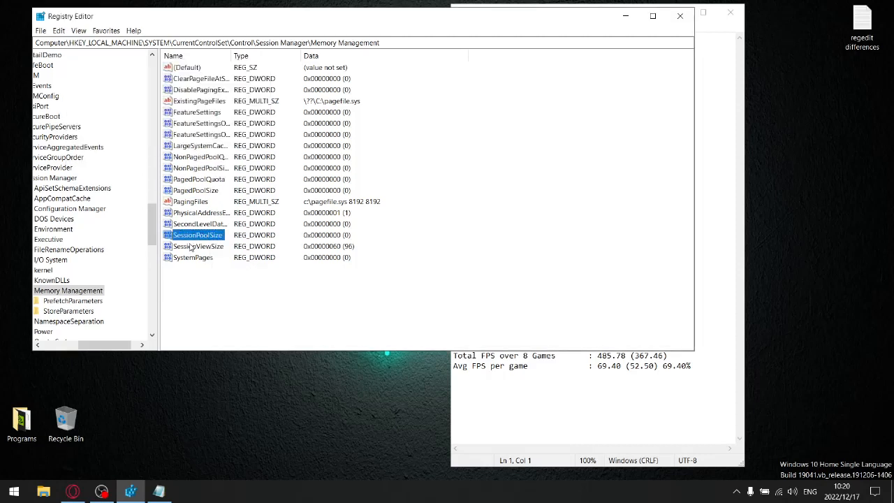
{"action": "double_click", "coordinate": [198, 245]}
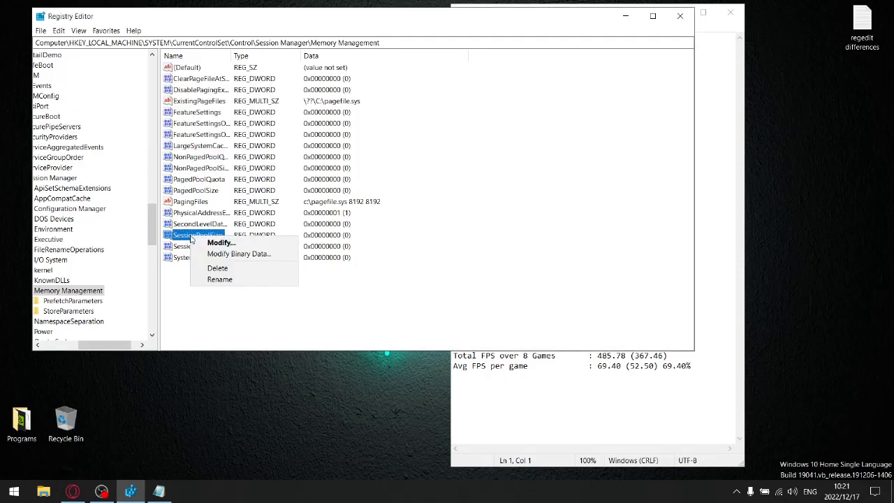
{"action": "left_click", "coordinate": [221, 243]}
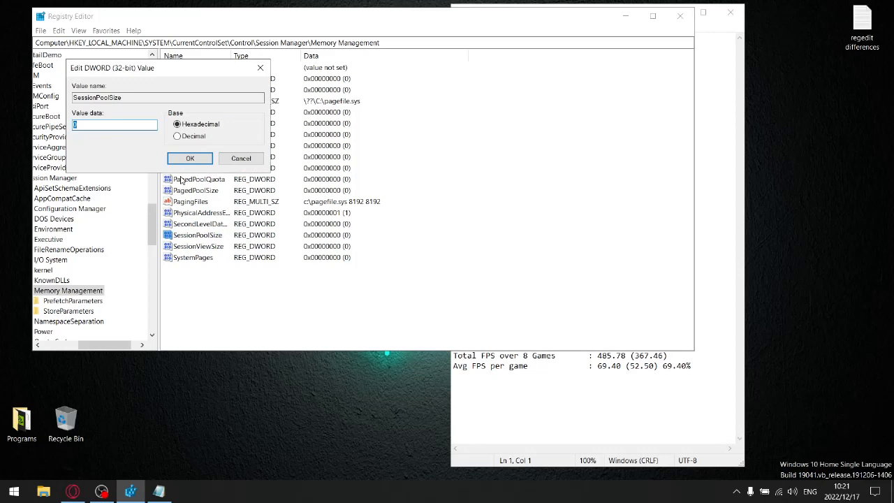
{"action": "left_click", "coordinate": [189, 158]}
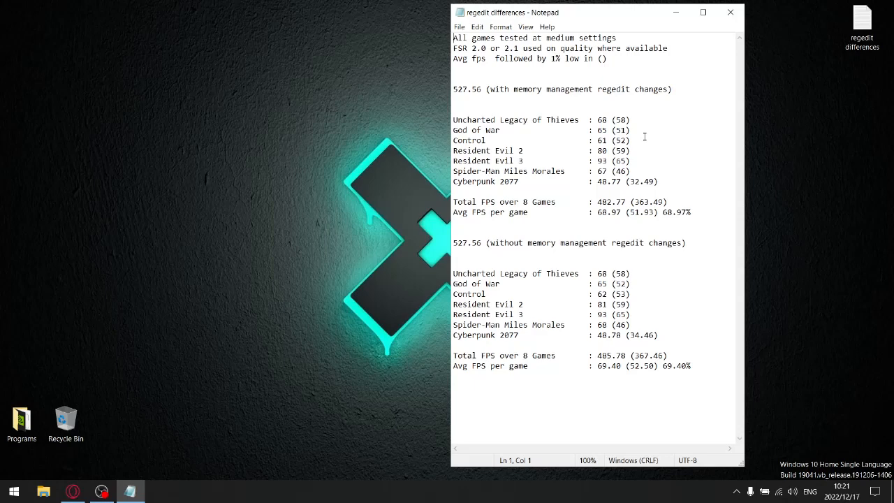
{"action": "mouse_move", "coordinate": [537, 173]}
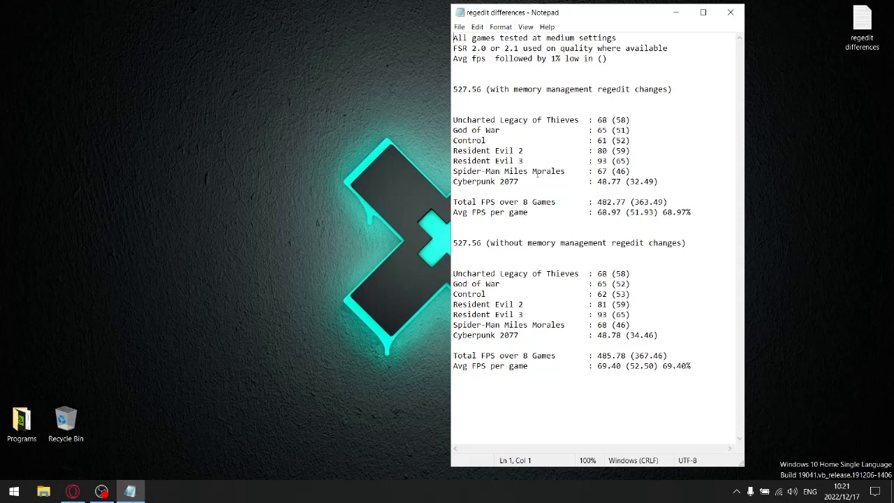
{"action": "mouse_move", "coordinate": [283, 225]}
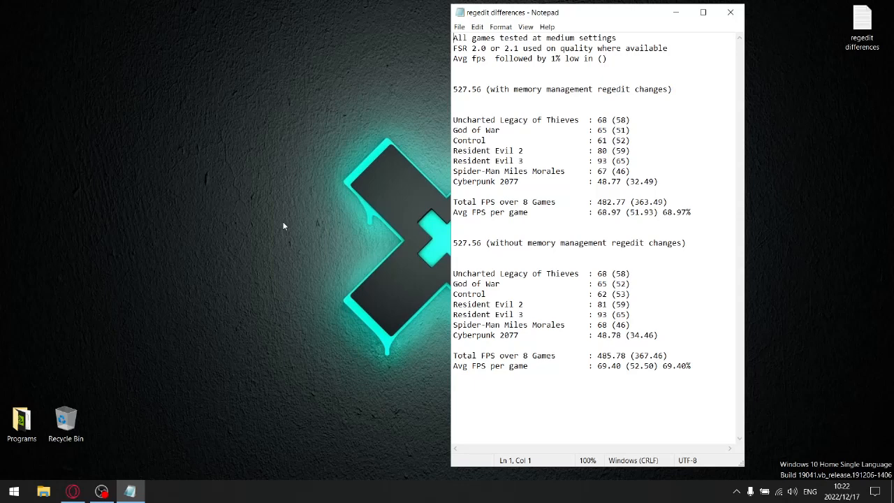
Close the 'regedit differences' FPS comparison notes in Notepad.
{"action": "left_click", "coordinate": [731, 12]}
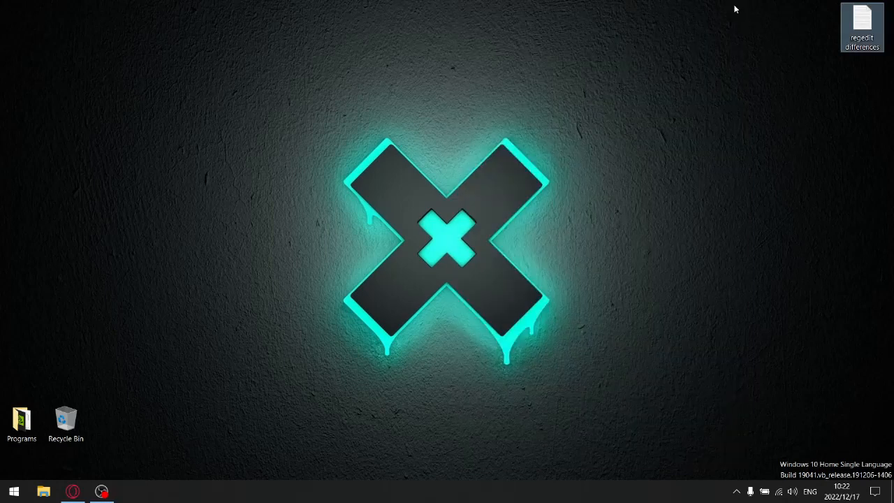